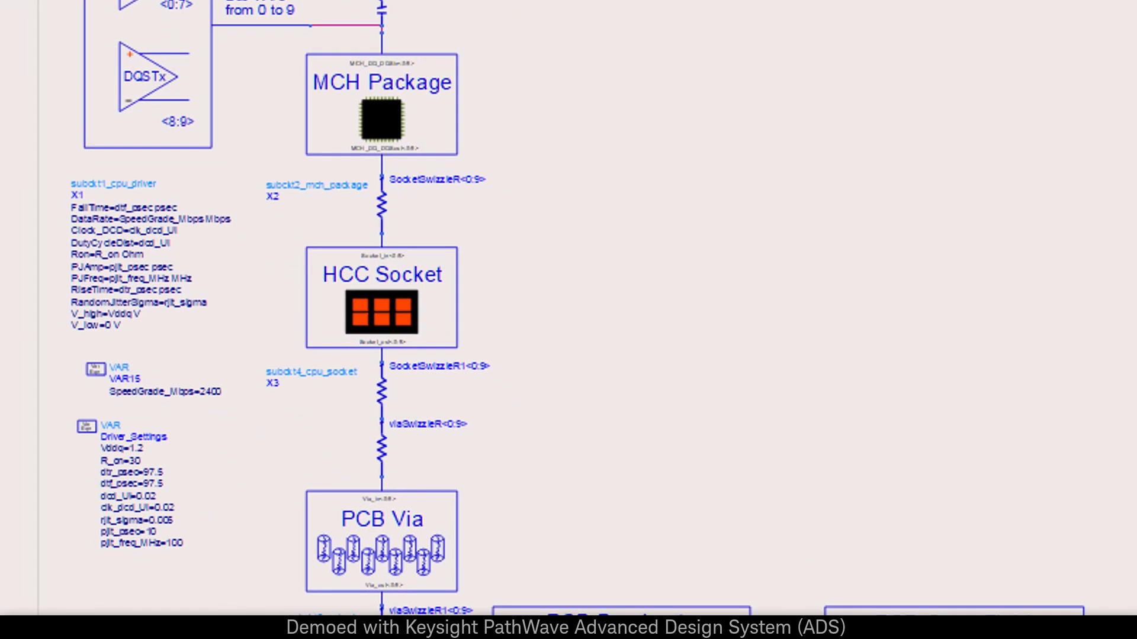
- View the sub_virtual_ch layer stackup and launch the Controlled Impedance Line Designer
scroll(down, 3)
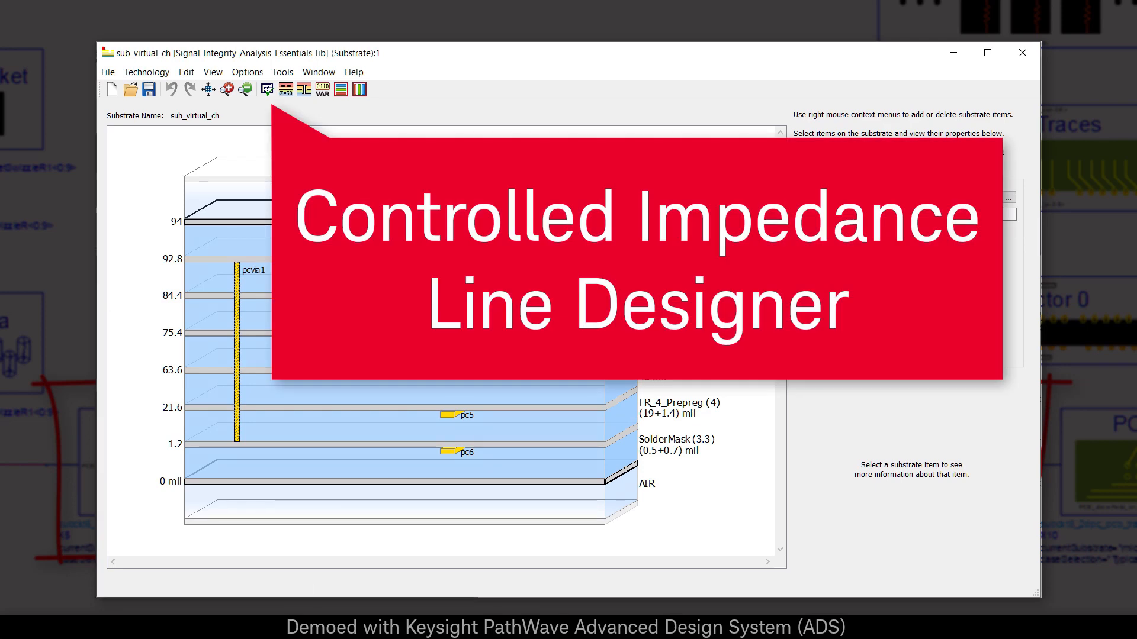
click(285, 90)
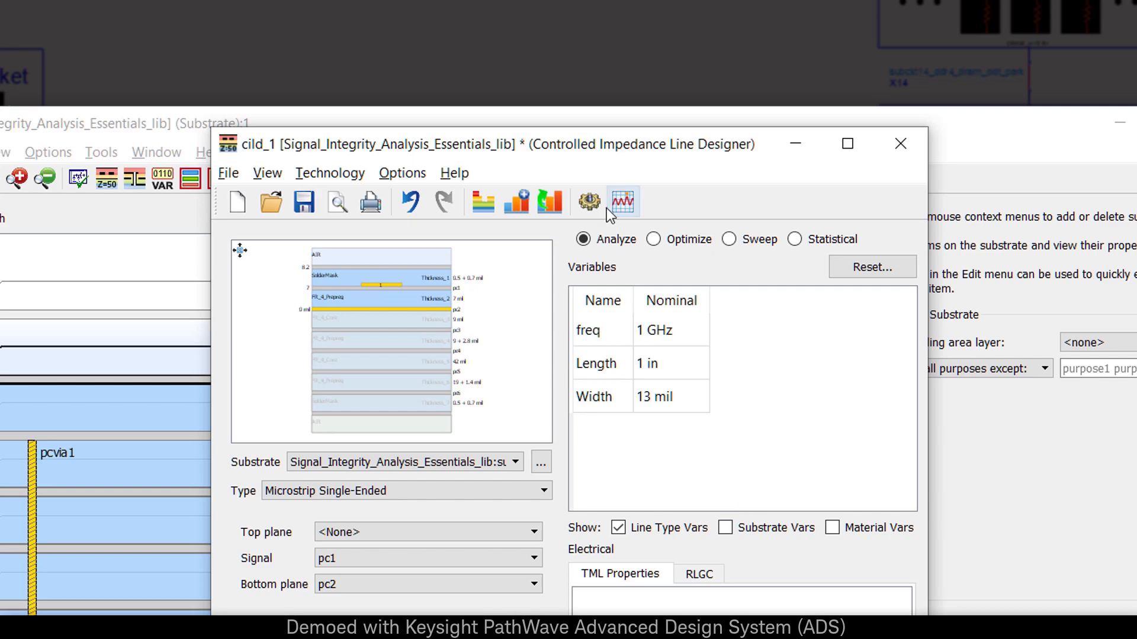
- Analyze the 13 mil single-ended microstrip on pc1 over pc2 for impedance
click(588, 202)
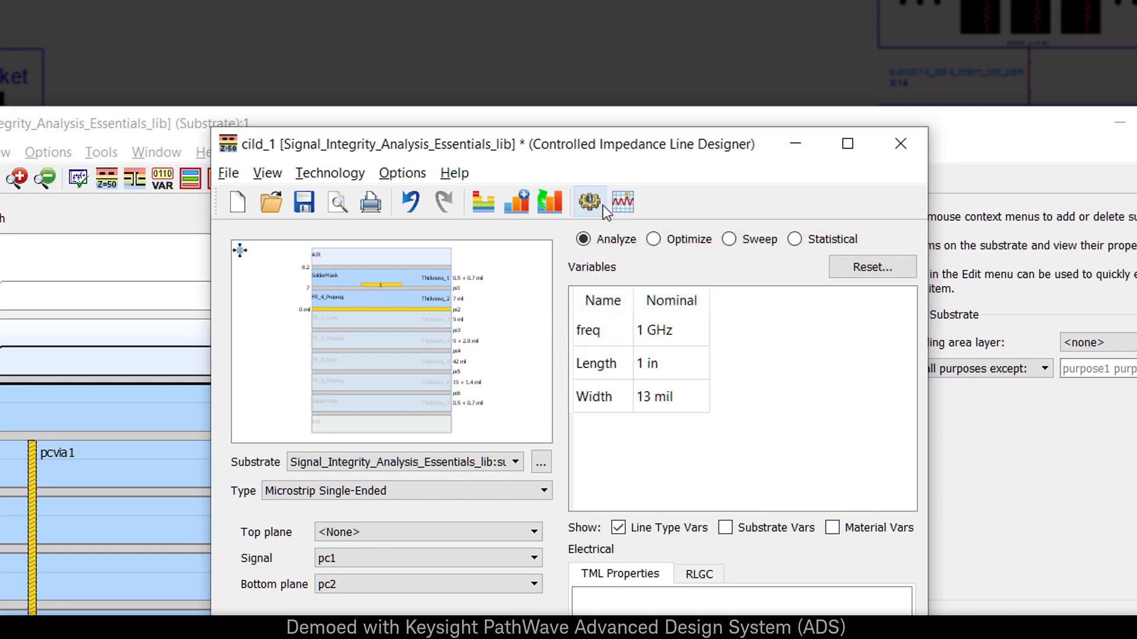
click(589, 202)
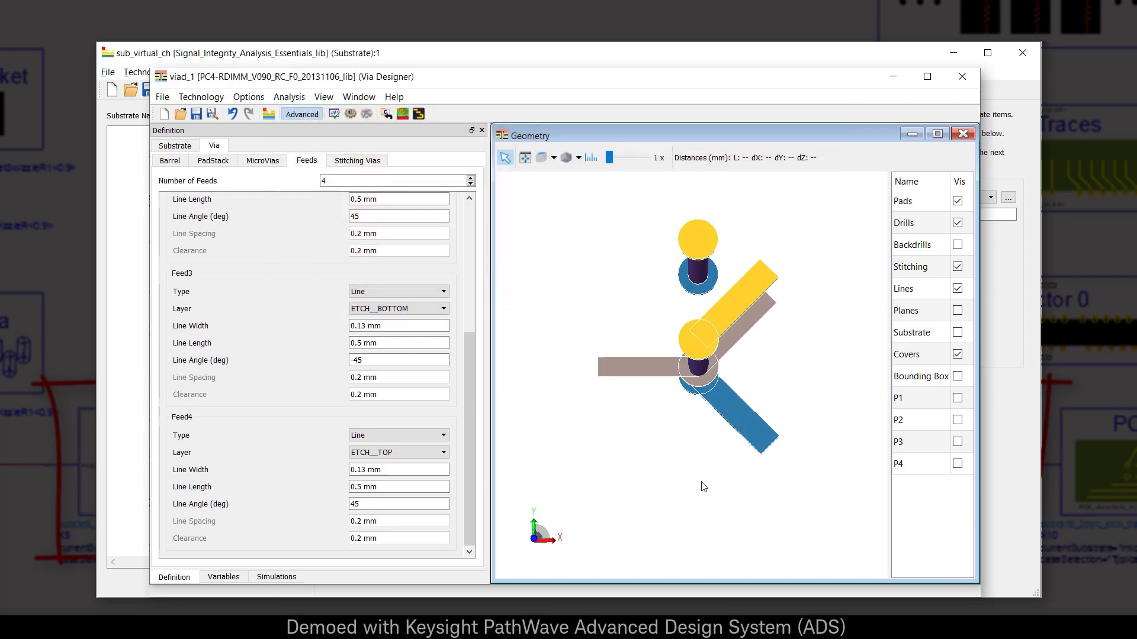
- Orbit the Via Designer geometry to see both vias and four feed lines in 3D
drag(696, 348, 714, 429)
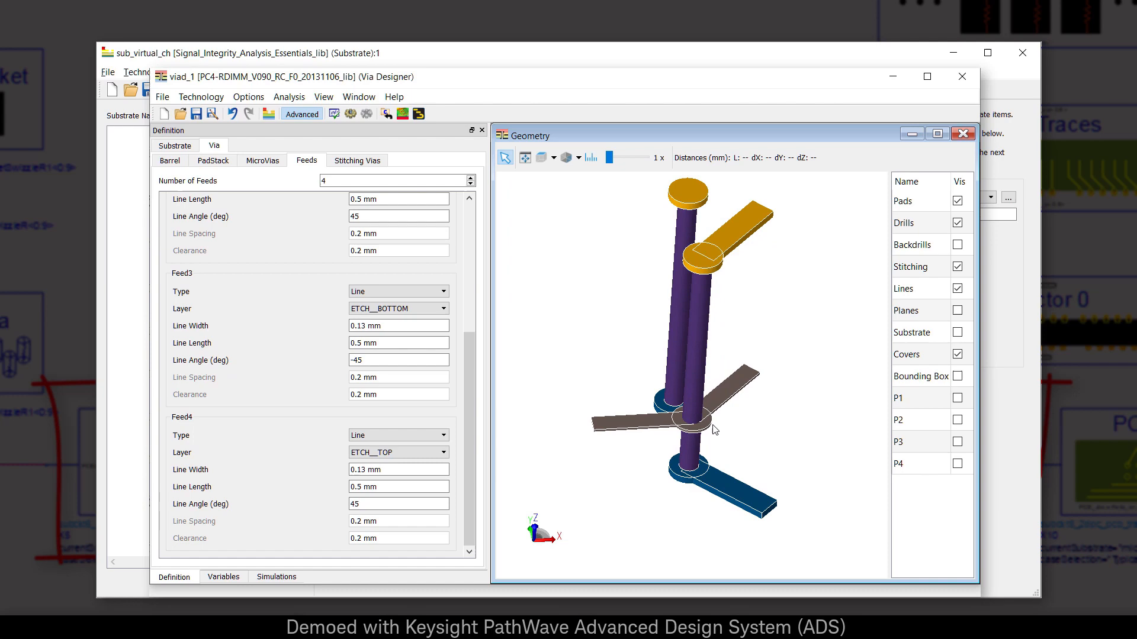